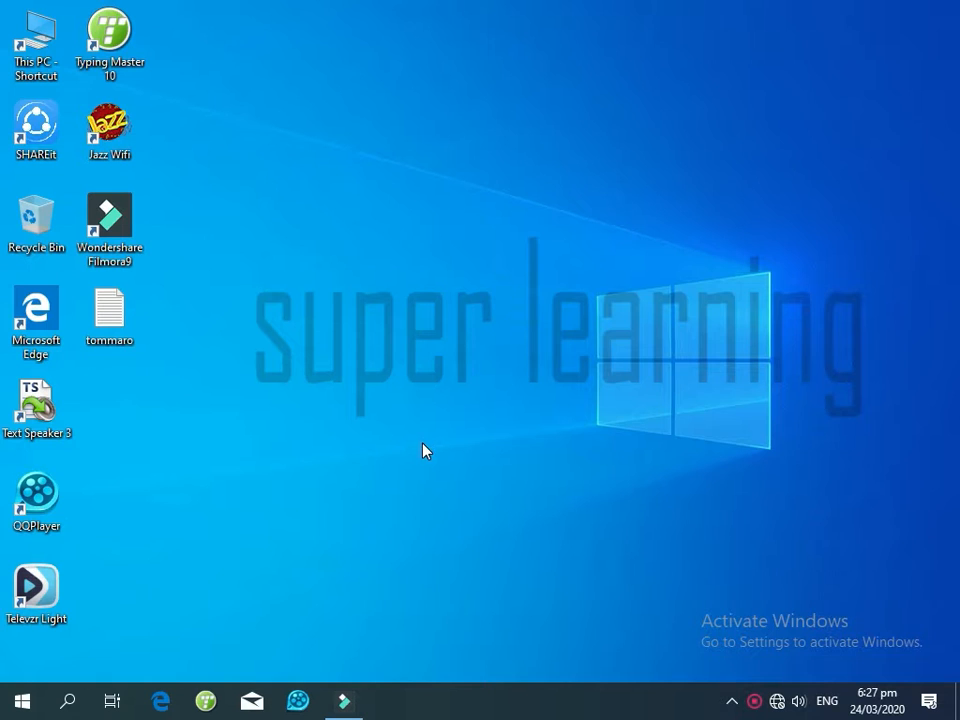
{"action": "mouse_move", "coordinate": [430, 454]}
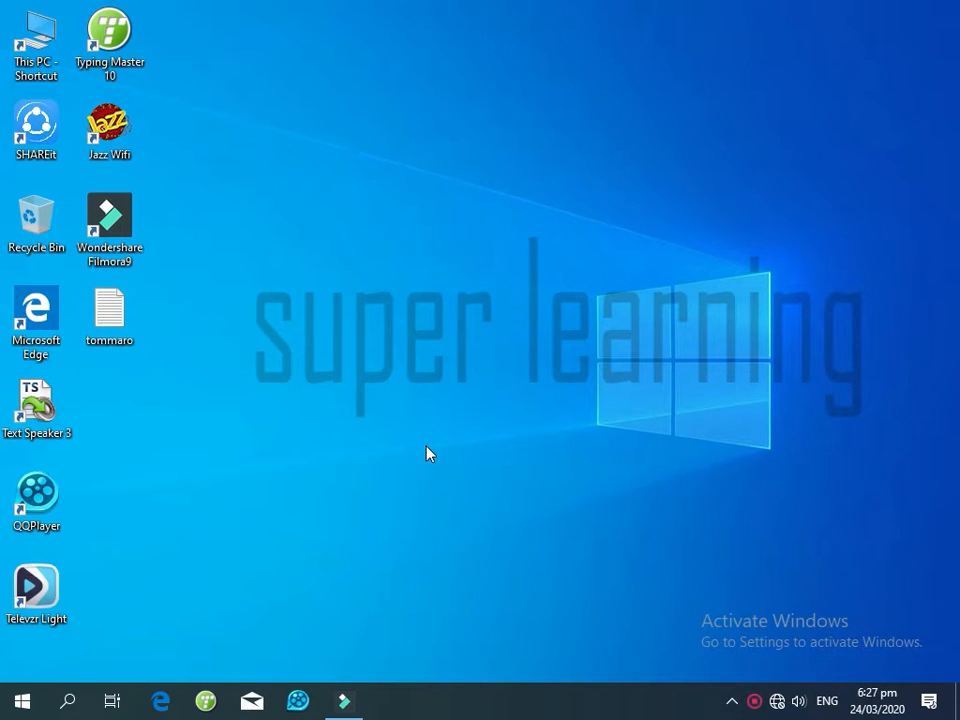
{"action": "mouse_move", "coordinate": [228, 570]}
{"action": "type", "text": "con"}
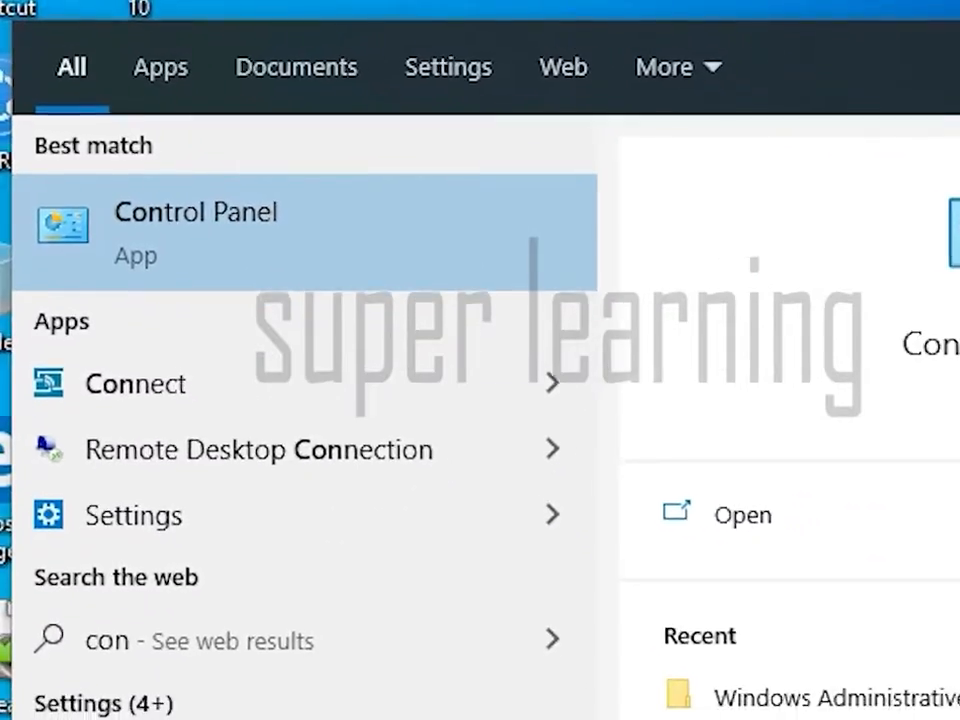
Launch Control Panel from the search results' Best match.
{"action": "left_click", "coordinate": [196, 231]}
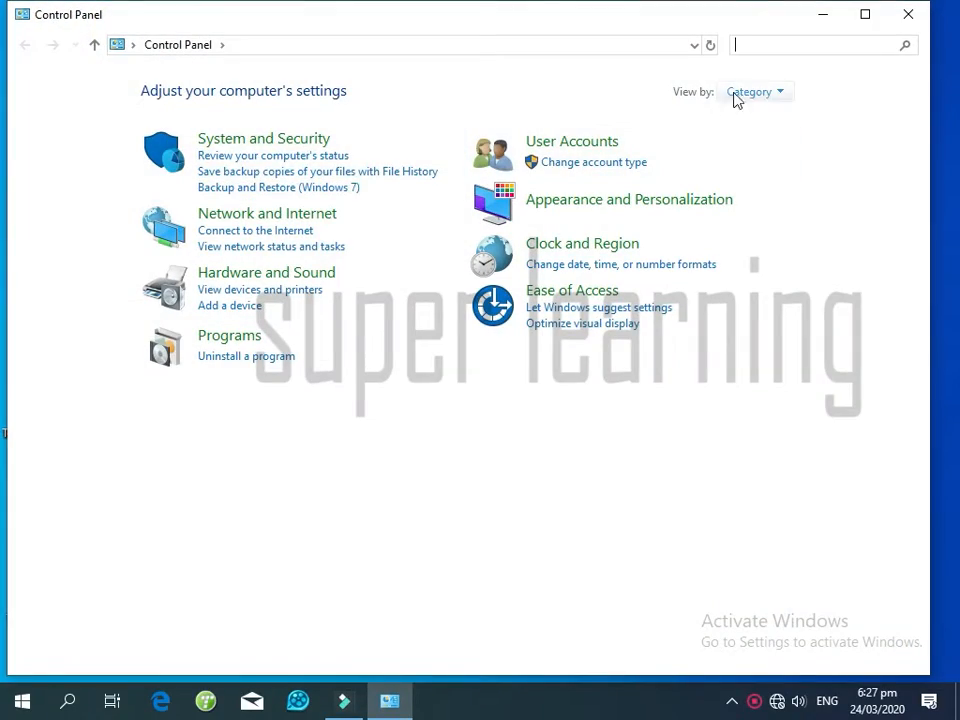
Switch Control Panel to Large icons, enter Administrative Tools, and launch Services.
{"action": "left_click", "coordinate": [759, 90]}
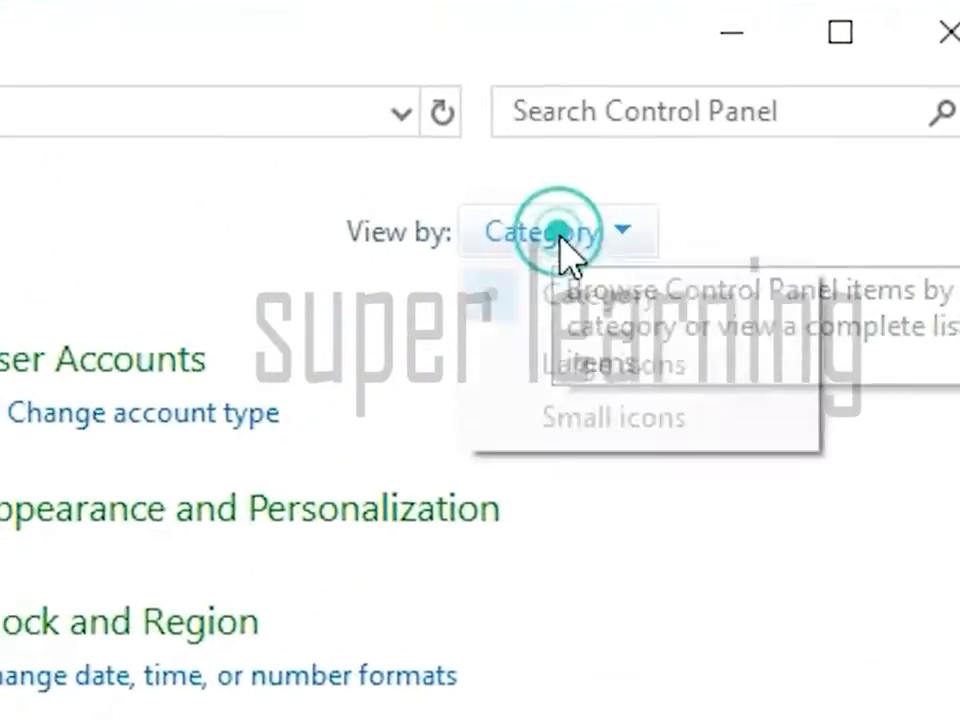
{"action": "left_click", "coordinate": [614, 364]}
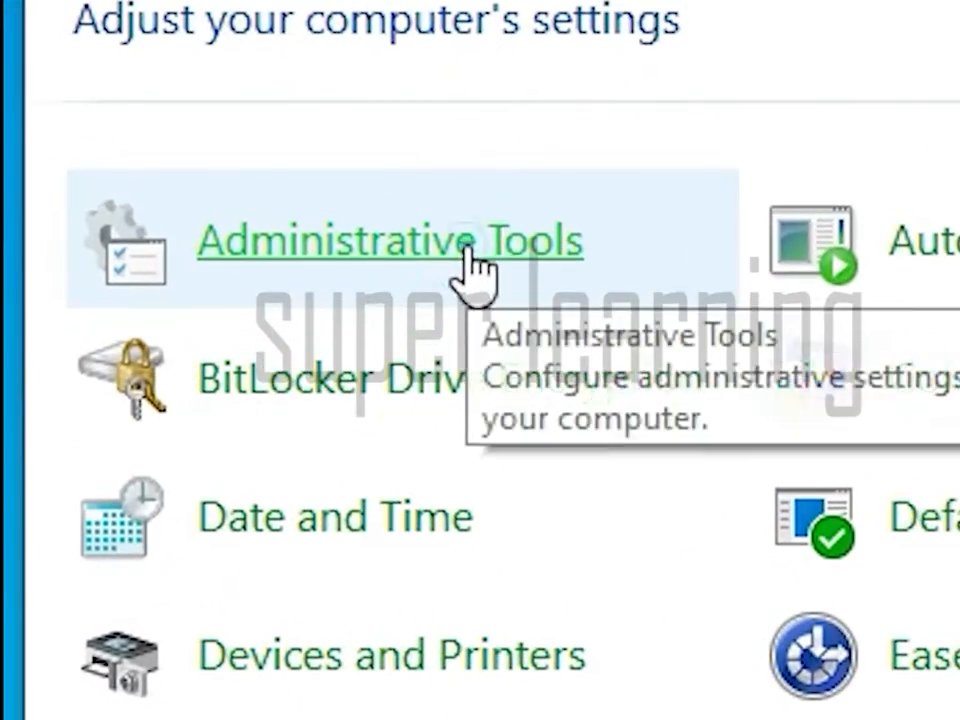
{"action": "left_click", "coordinate": [390, 240]}
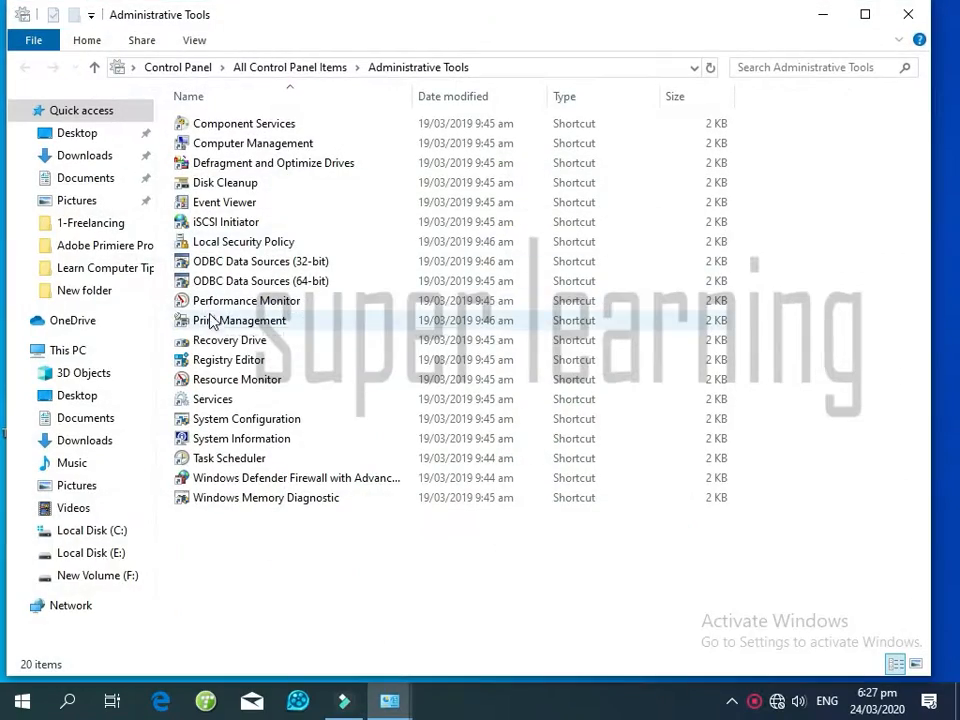
{"action": "left_click", "coordinate": [210, 399]}
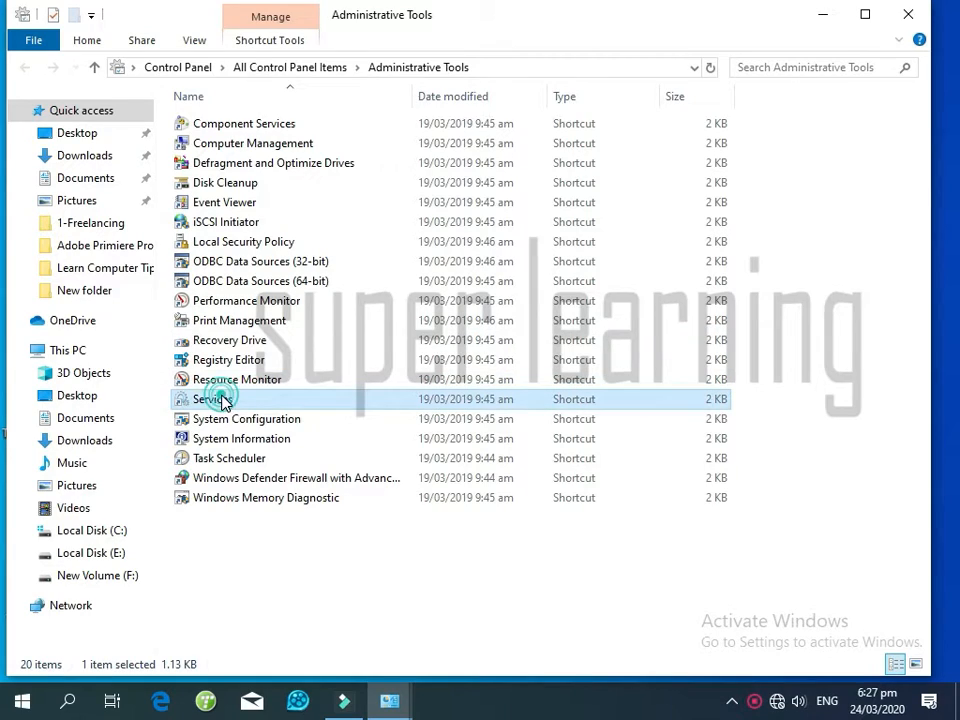
{"action": "double_click", "coordinate": [210, 399]}
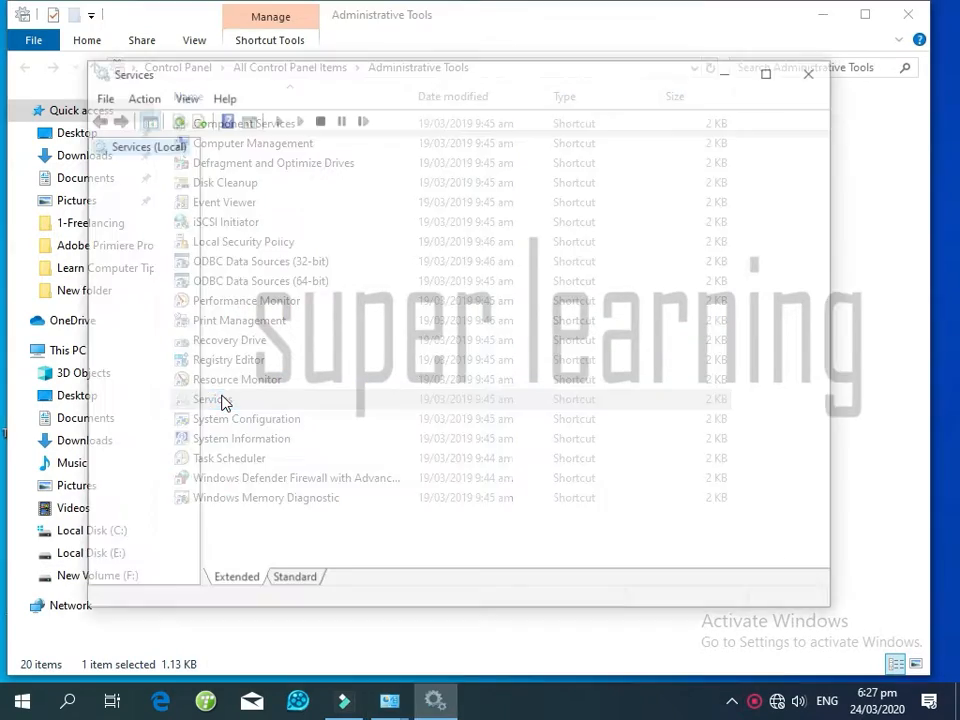
Maximize the Services window and scroll the service list down to Windows Update.
{"action": "double_click", "coordinate": [207, 399]}
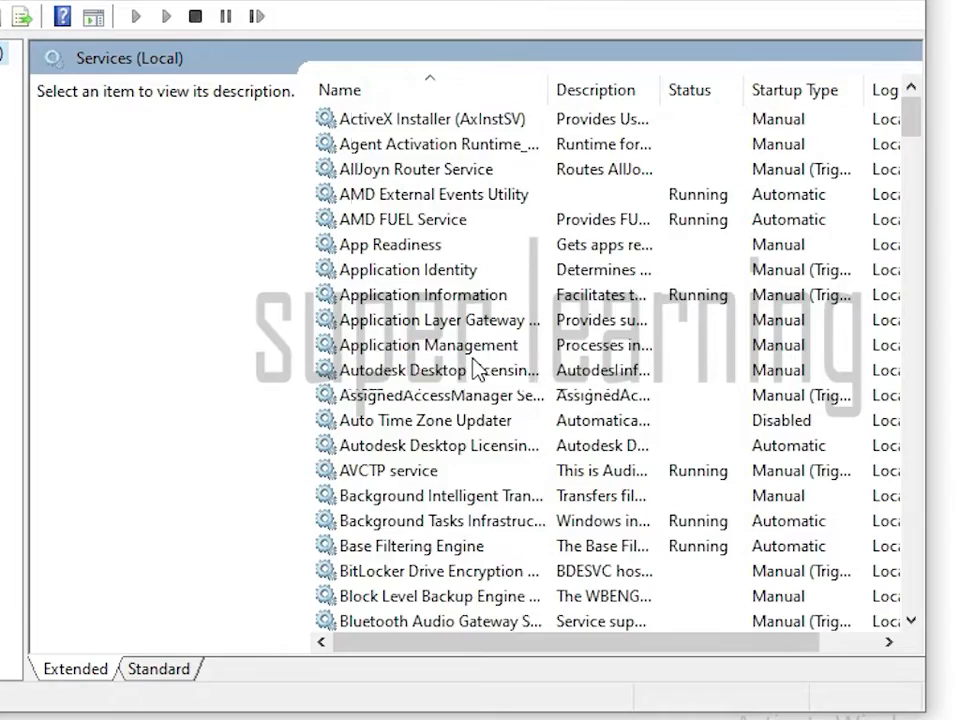
{"action": "scroll", "scroll_direction": "down", "scroll_amount": 3}
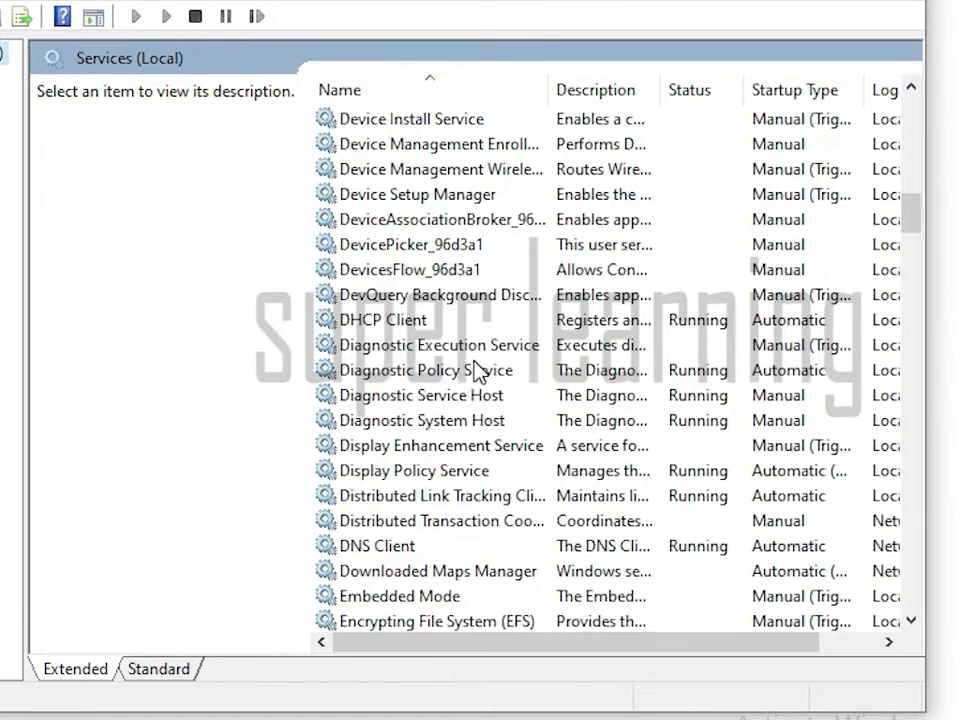
{"action": "scroll", "scroll_direction": "down", "scroll_amount": 3}
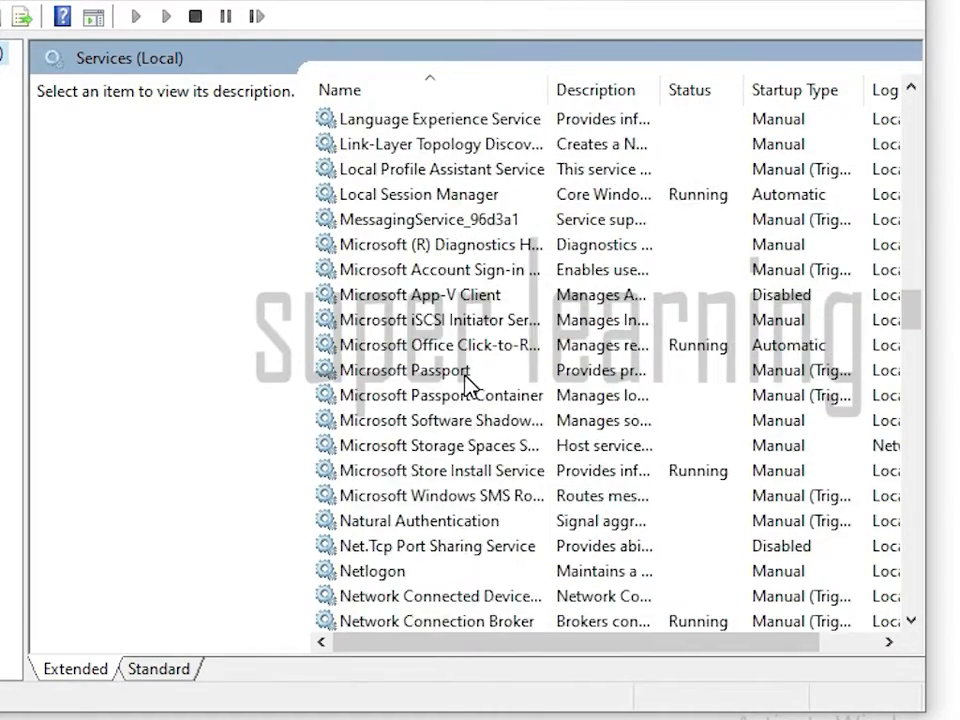
{"action": "scroll", "scroll_direction": "down", "scroll_amount": 3}
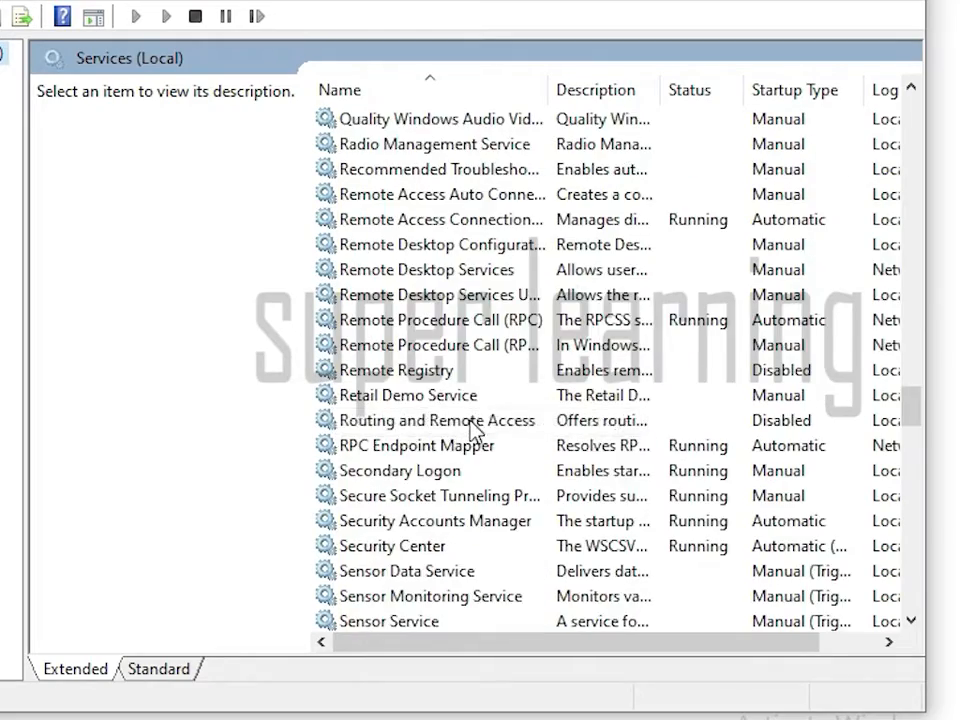
{"action": "scroll", "scroll_direction": "down", "scroll_amount": 3}
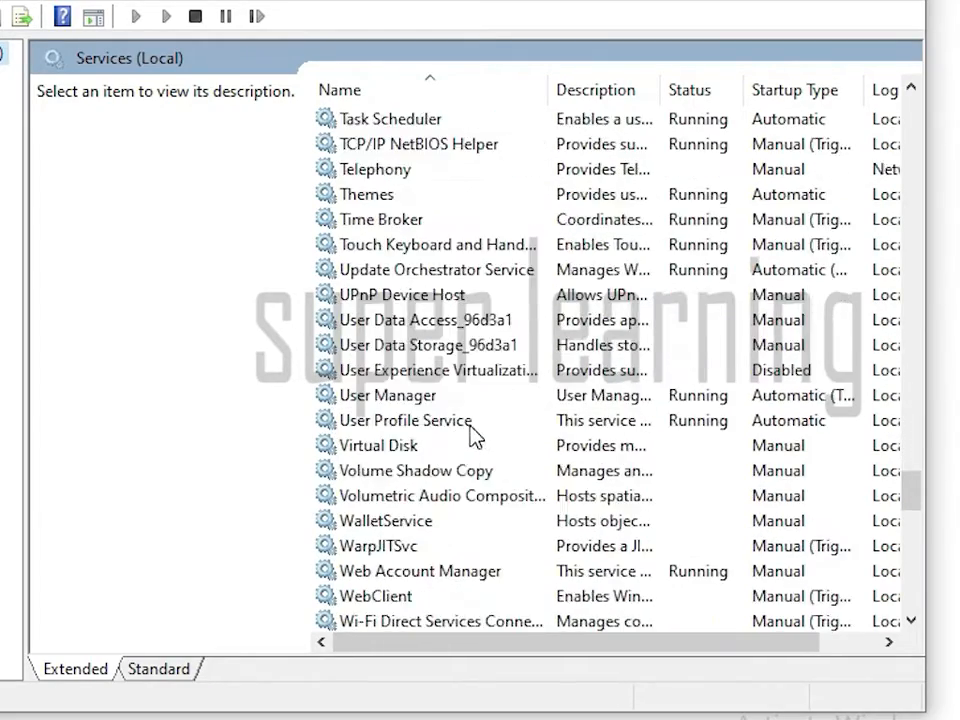
{"action": "scroll", "scroll_direction": "down", "scroll_amount": 3}
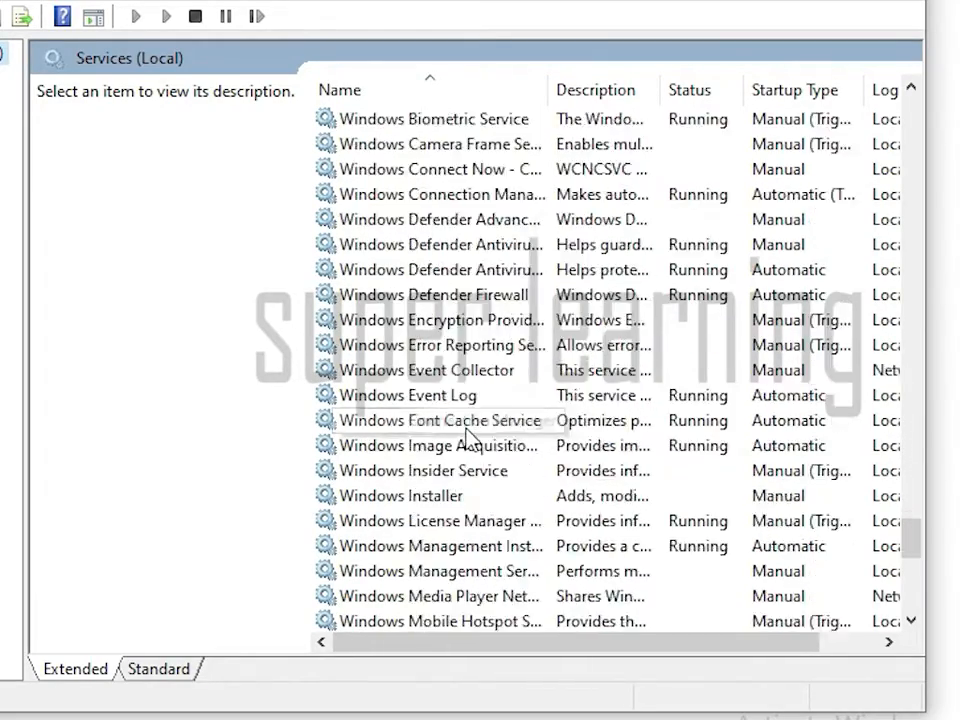
{"action": "scroll", "scroll_direction": "down", "scroll_amount": 3}
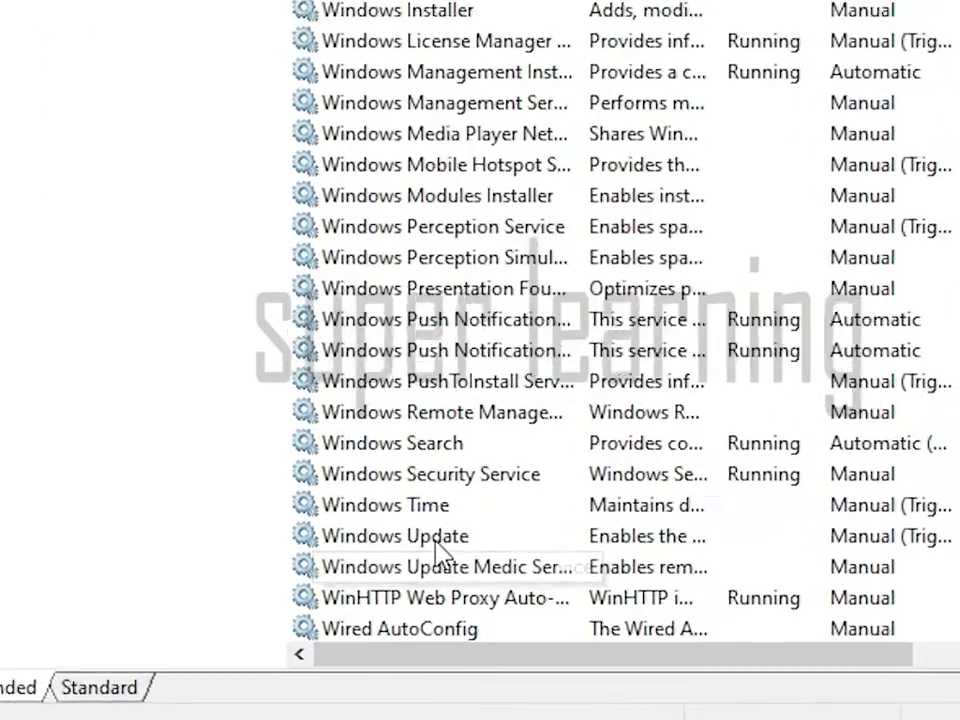
Open Windows Update's properties and expand its Startup type options.
{"action": "double_click", "coordinate": [394, 536]}
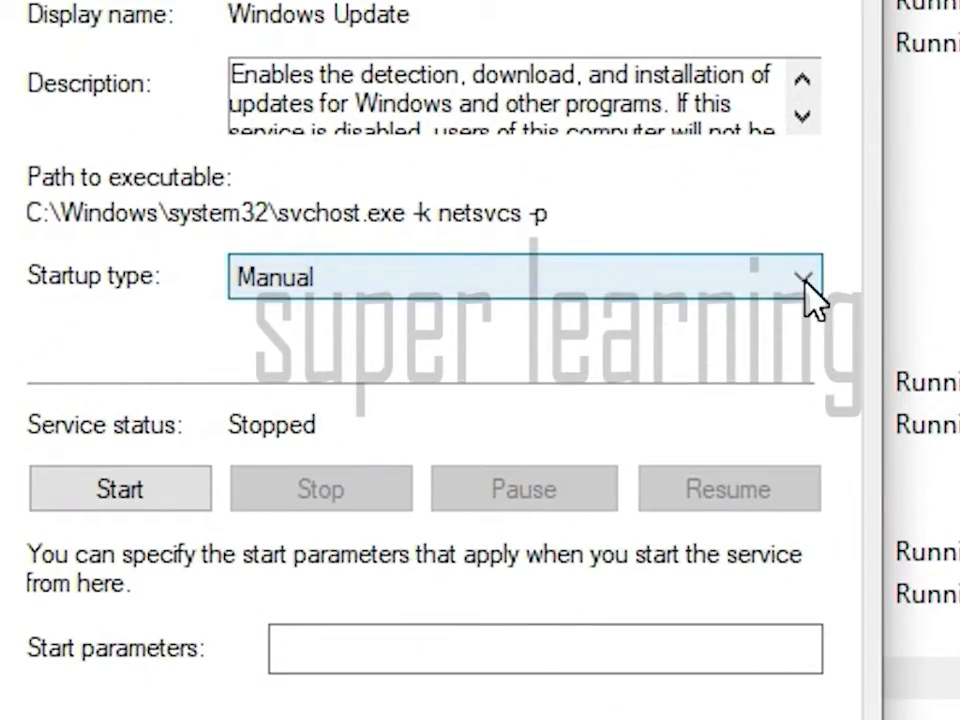
{"action": "left_click", "coordinate": [805, 277]}
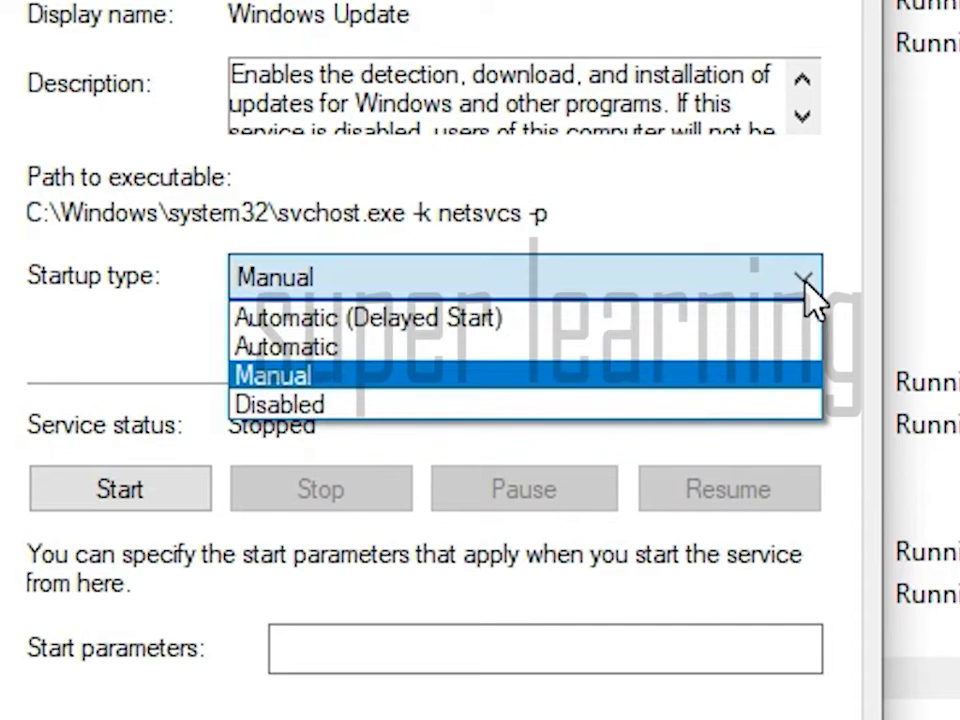
{"action": "mouse_move", "coordinate": [300, 420]}
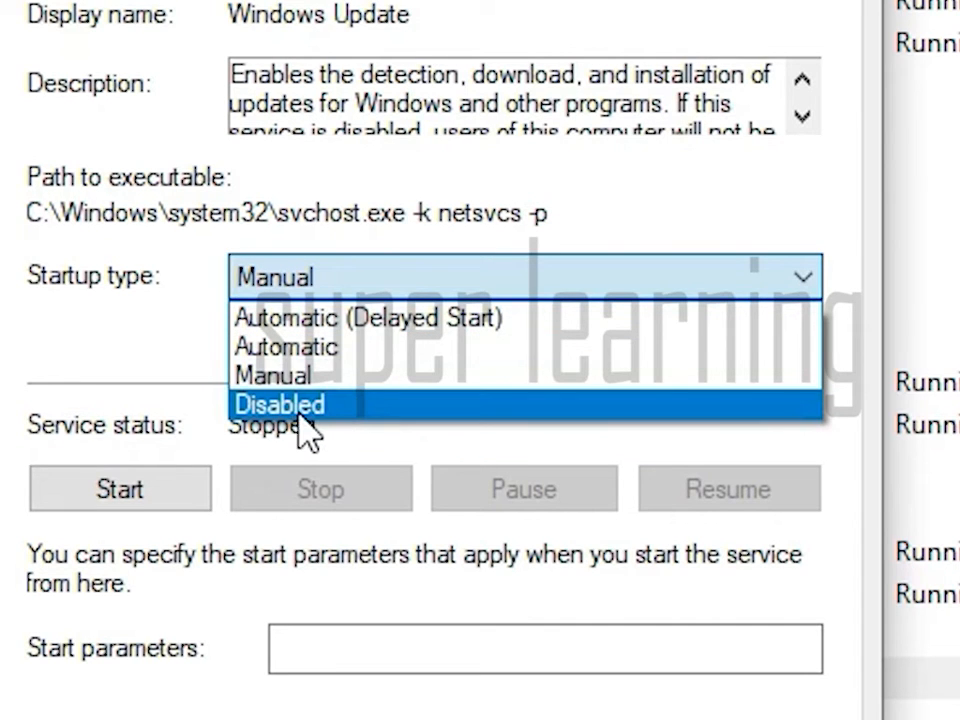